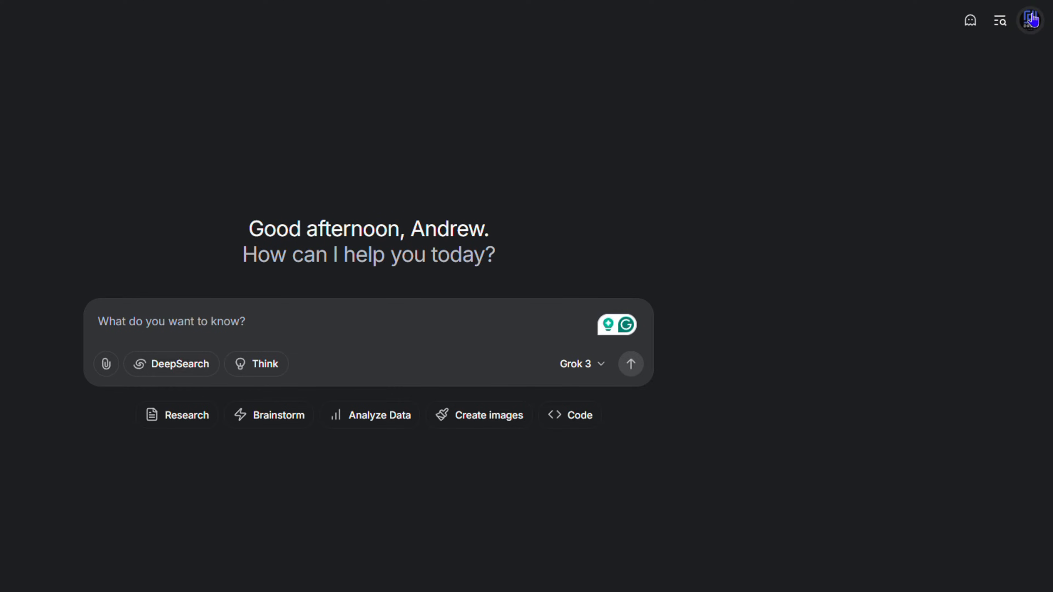
Reveal the account menu from the profile avatar in Grok's top-right corner.
click(1030, 19)
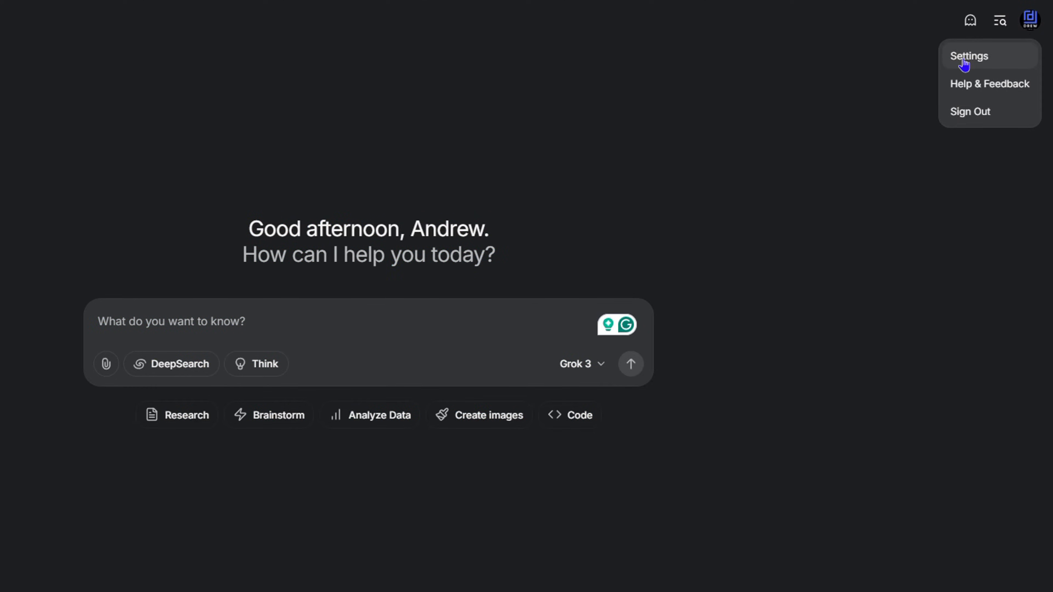
Enter Settings from the account menu, landing on the Account section.
click(968, 56)
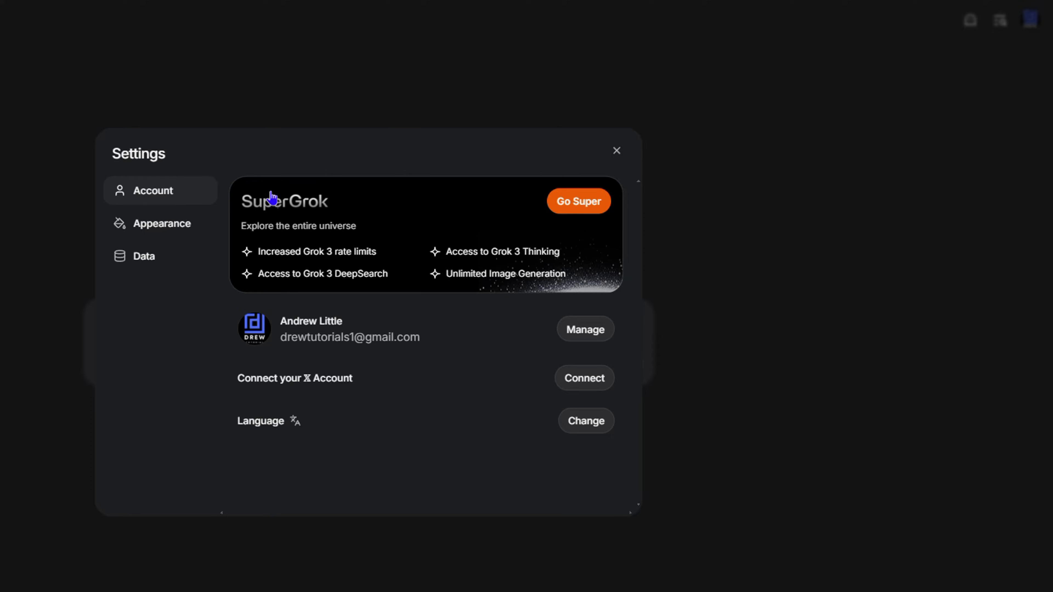
mouse_move(312, 217)
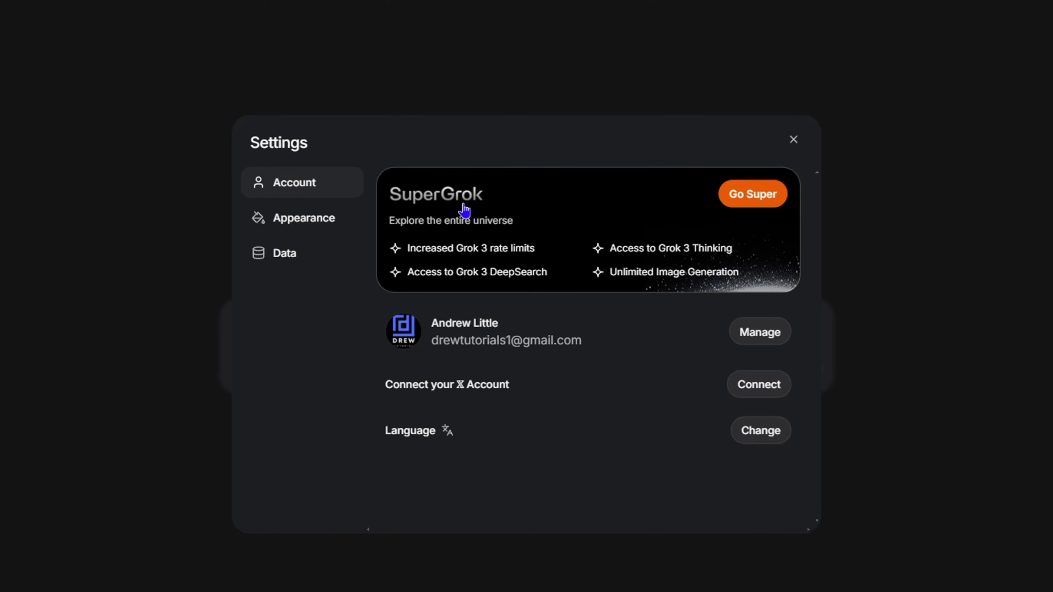
mouse_move(551, 274)
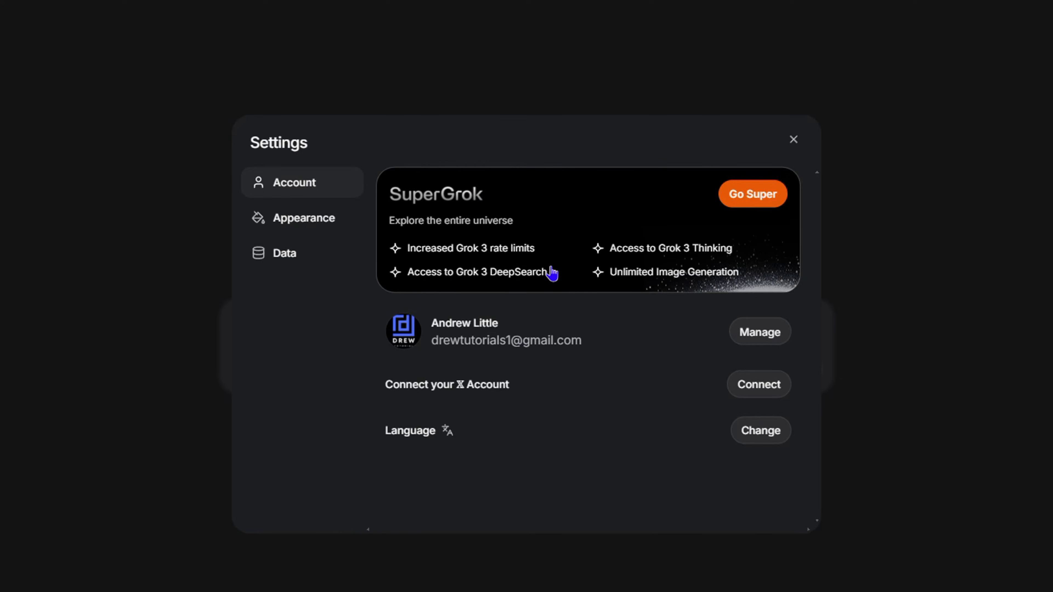
mouse_move(482, 269)
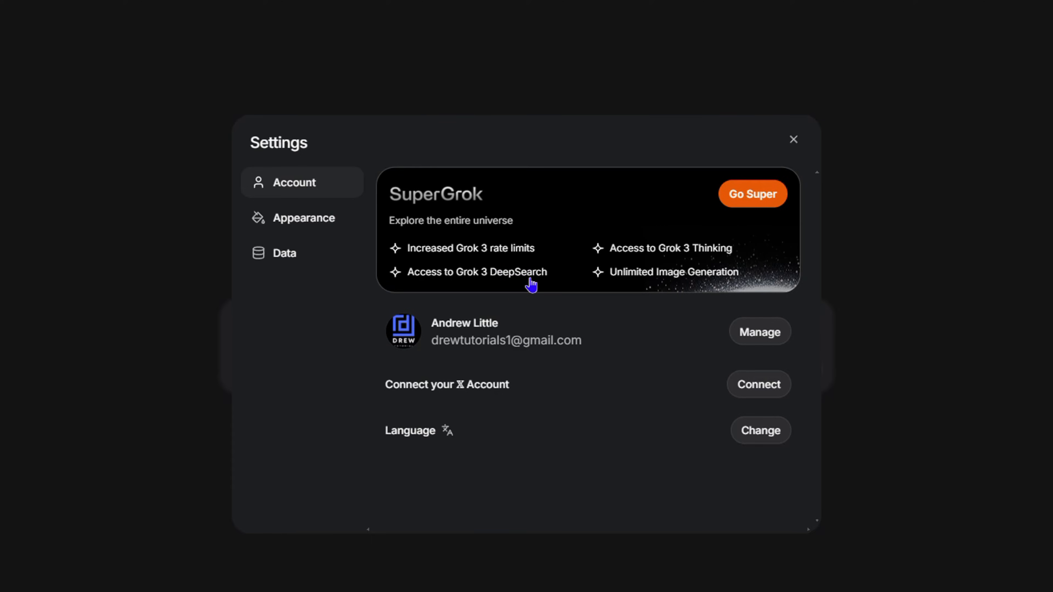
mouse_move(549, 284)
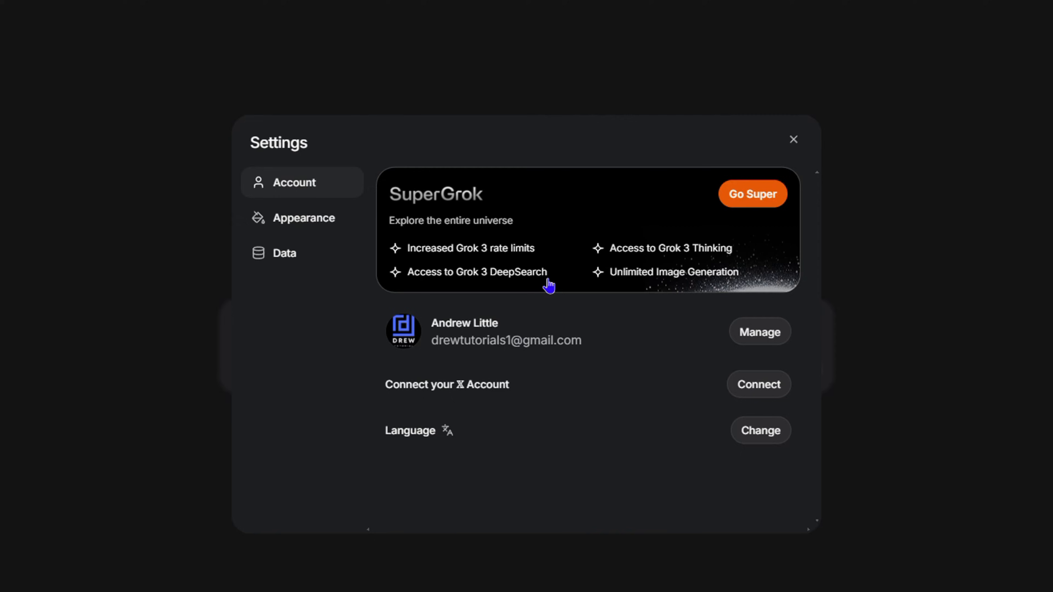
mouse_move(645, 286)
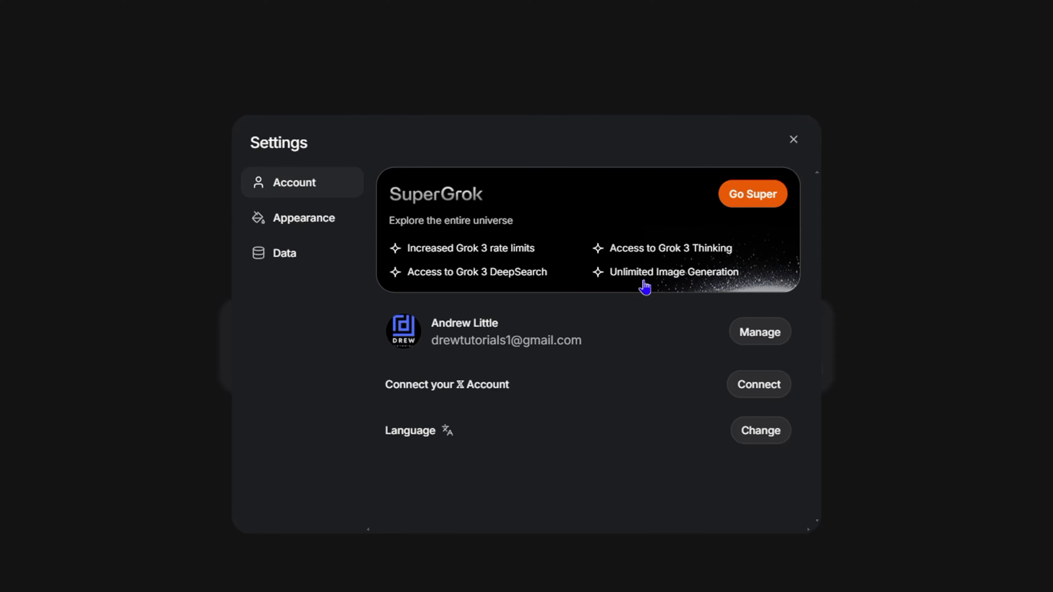
mouse_move(655, 278)
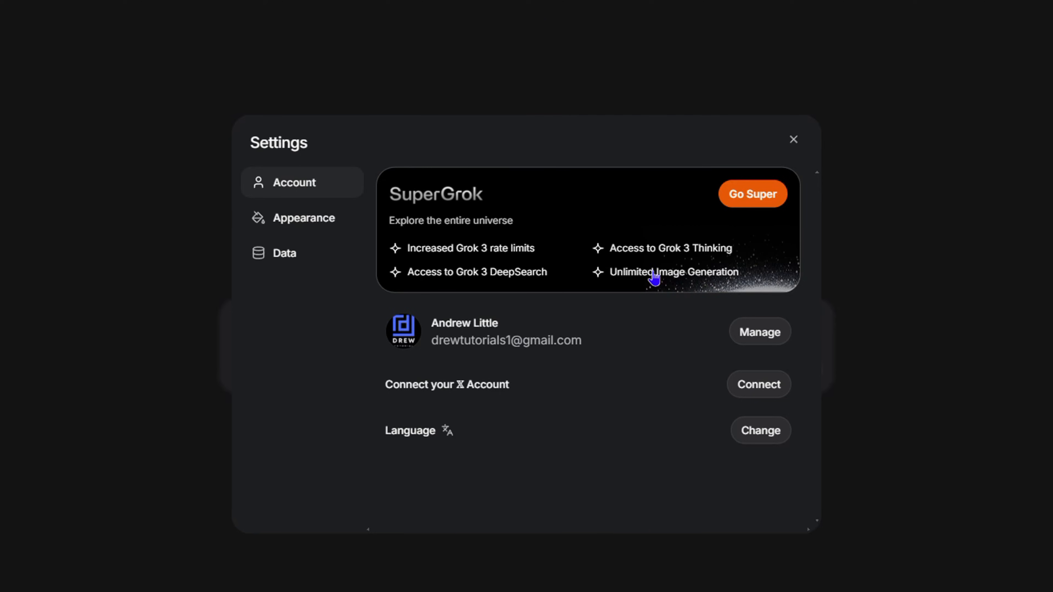
mouse_move(679, 267)
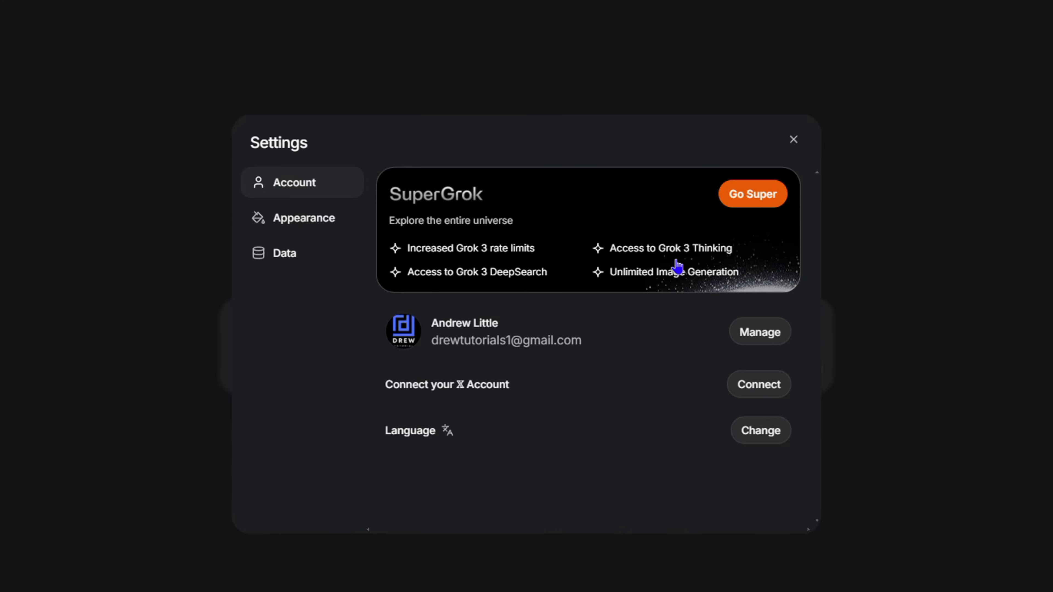
mouse_move(641, 228)
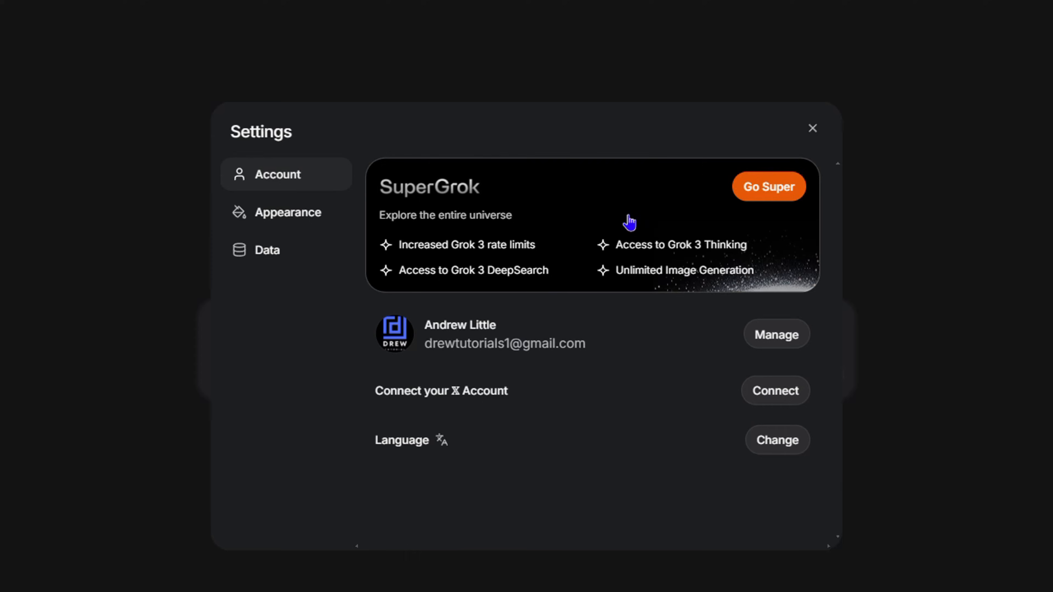
Choose Go Super and view the SuperGrok plan at $30.00/mo with Monthly billing.
click(767, 186)
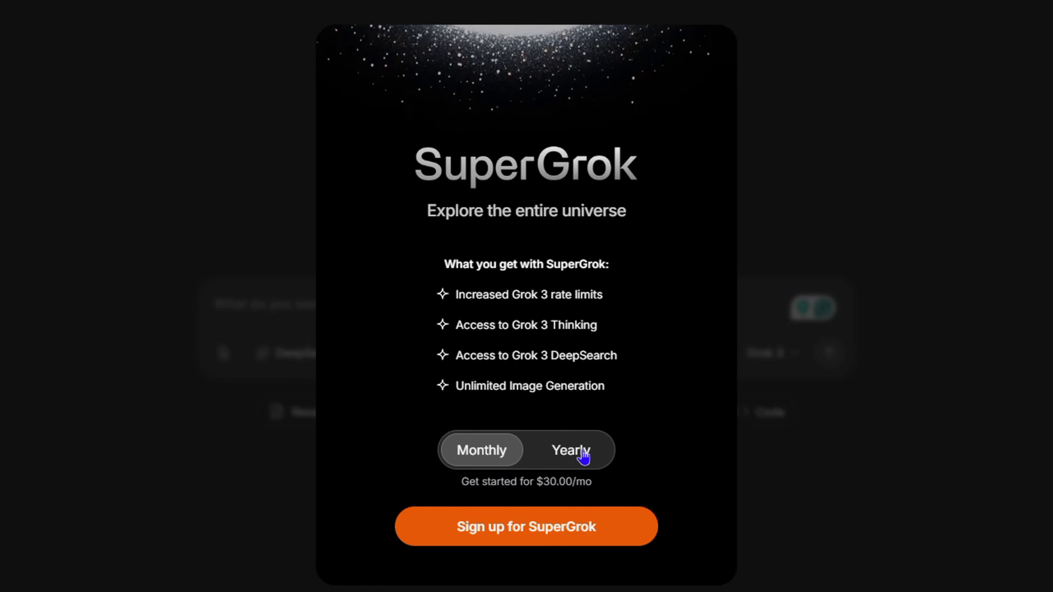
click(570, 449)
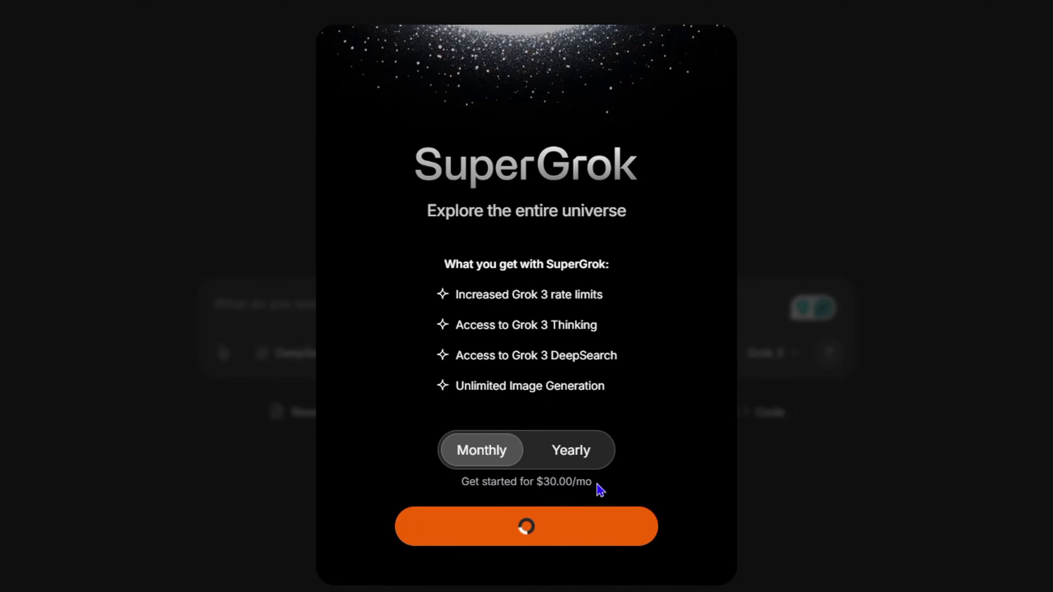
Sign up for monthly SuperGrok and review Stripe's card, Cash App Pay and bank options.
click(525, 526)
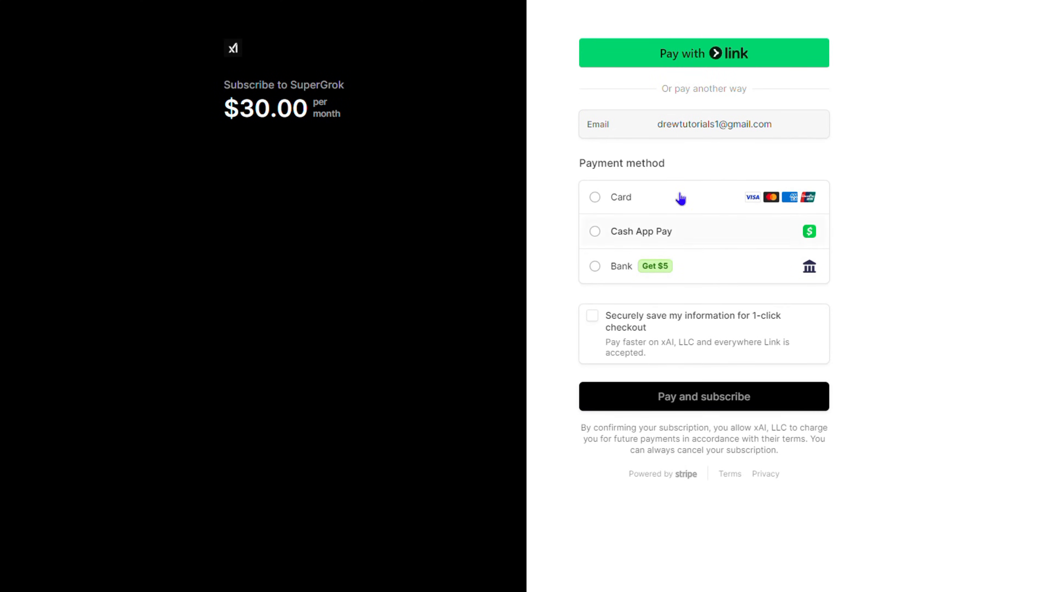
mouse_move(604, 220)
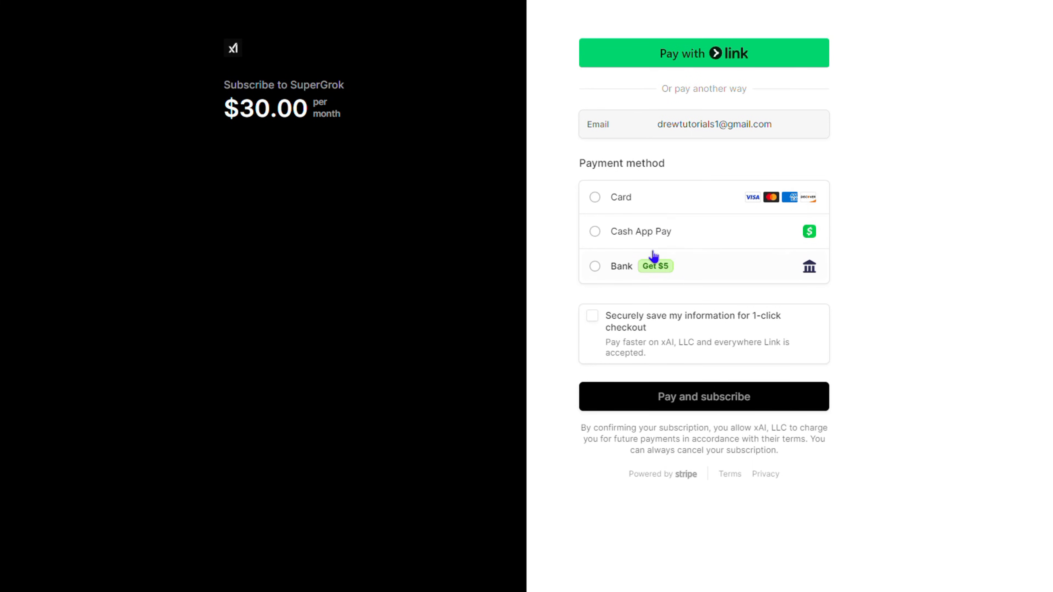
mouse_move(805, 260)
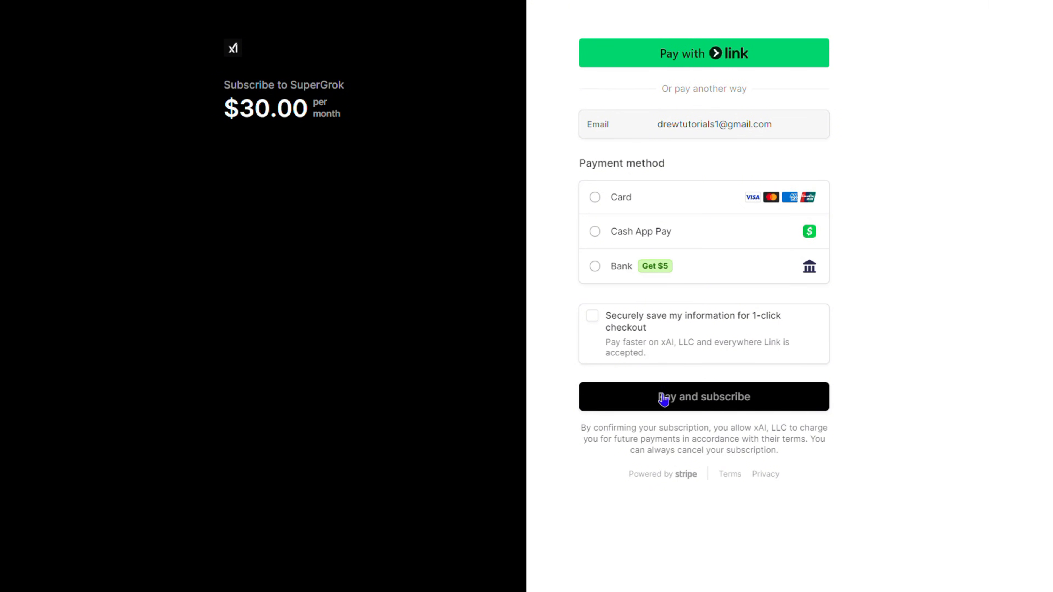
mouse_move(272, 179)
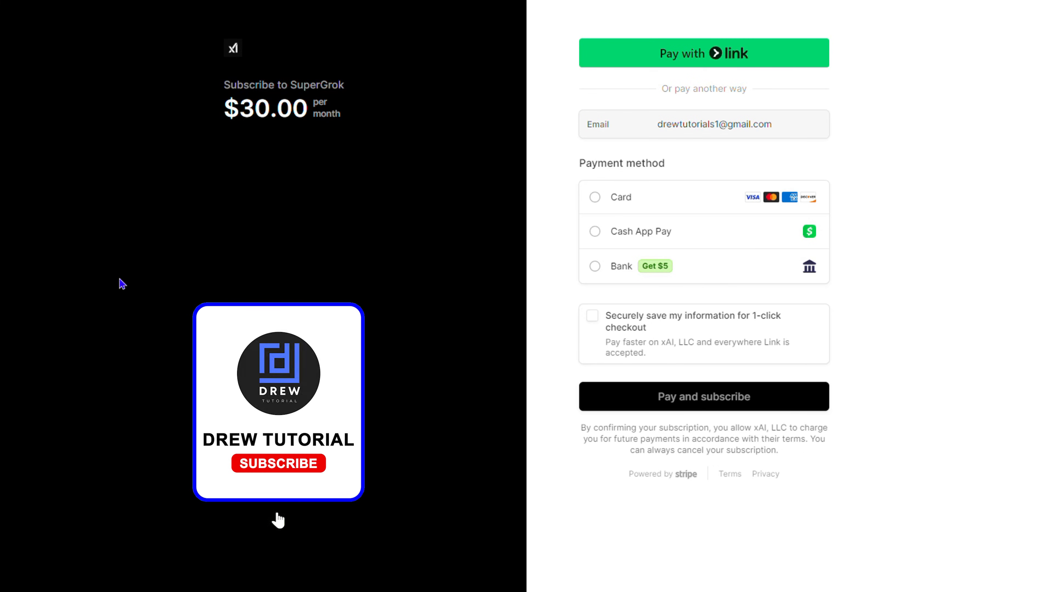
click(277, 464)
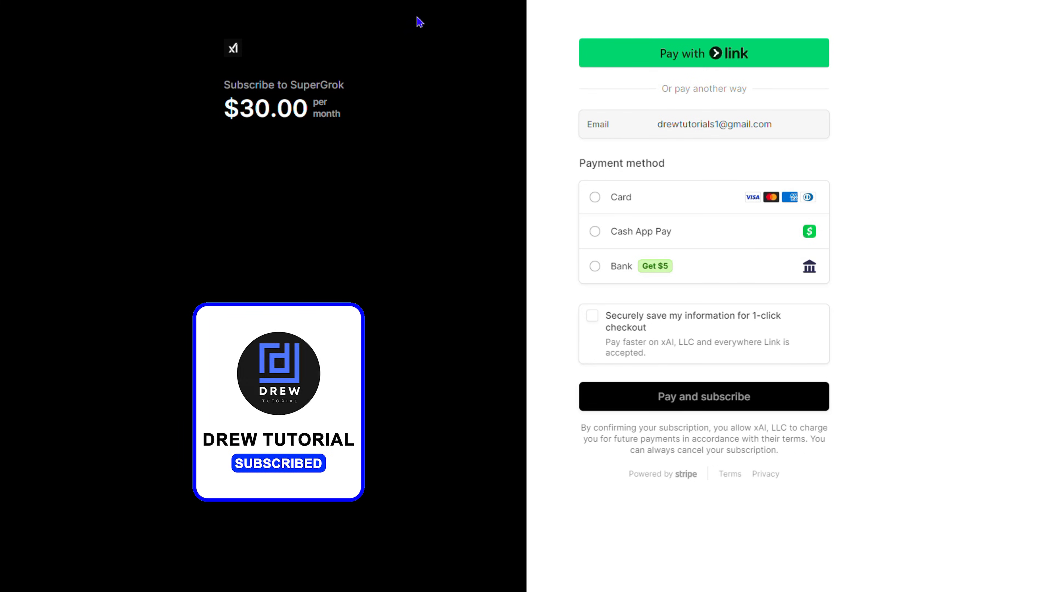